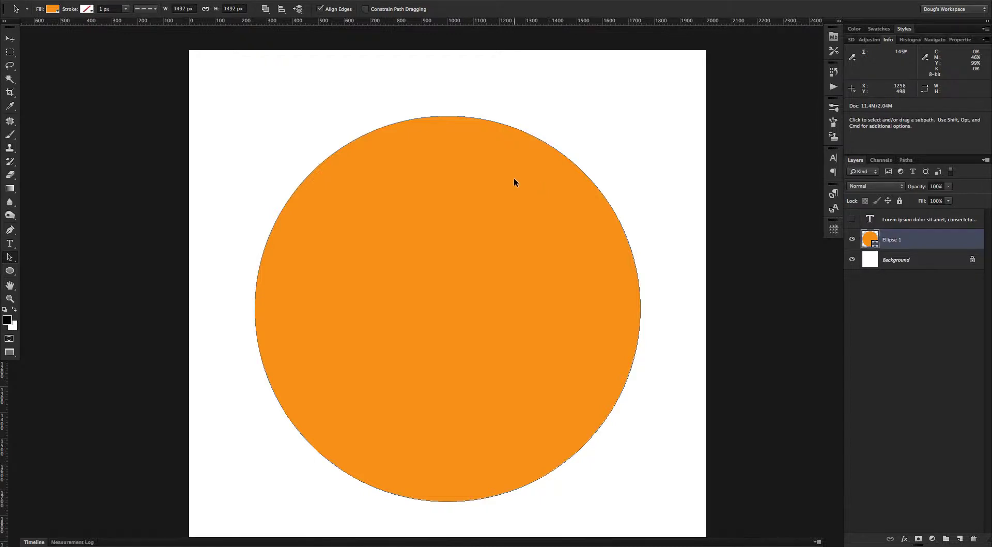
mouse_move(550, 56)
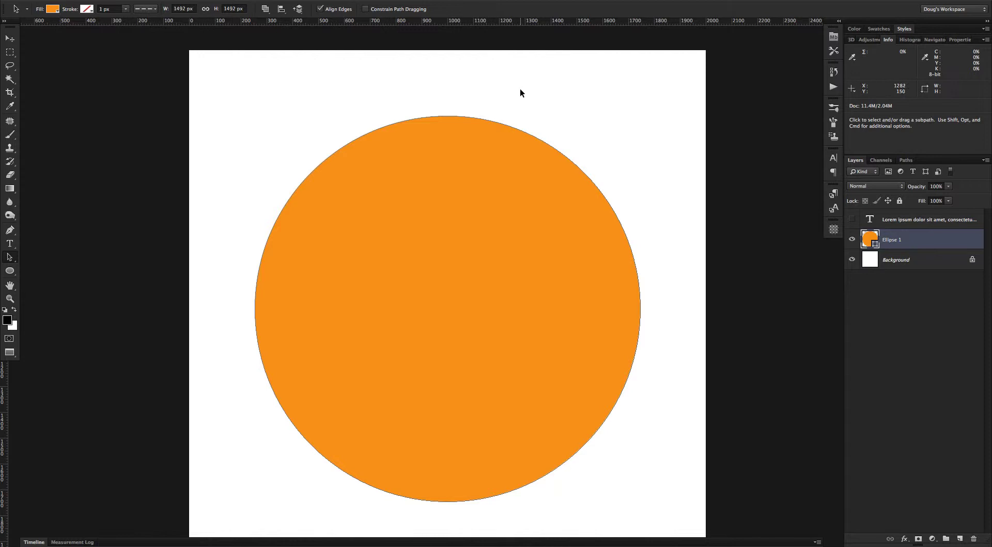
mouse_move(521, 106)
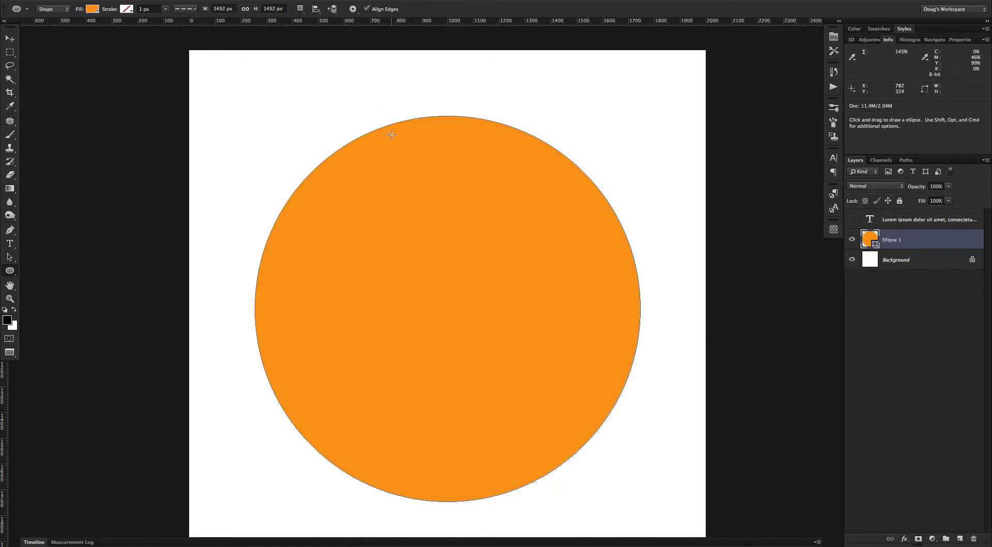
mouse_move(410, 167)
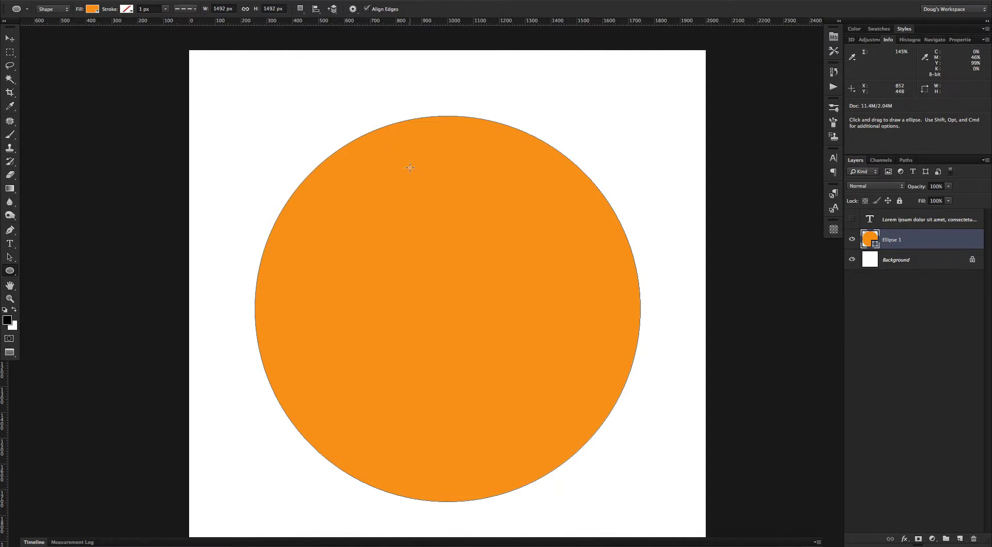
mouse_move(443, 174)
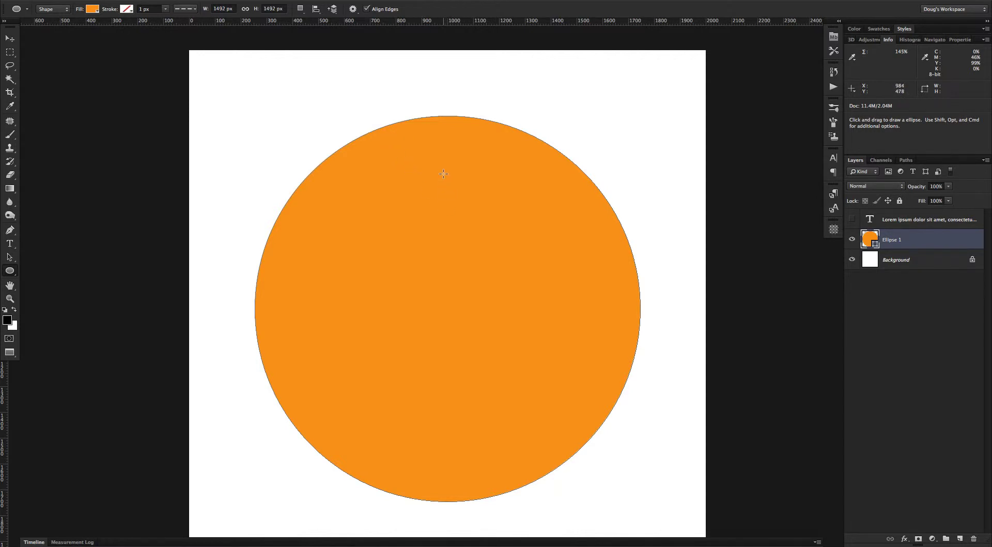
mouse_move(448, 166)
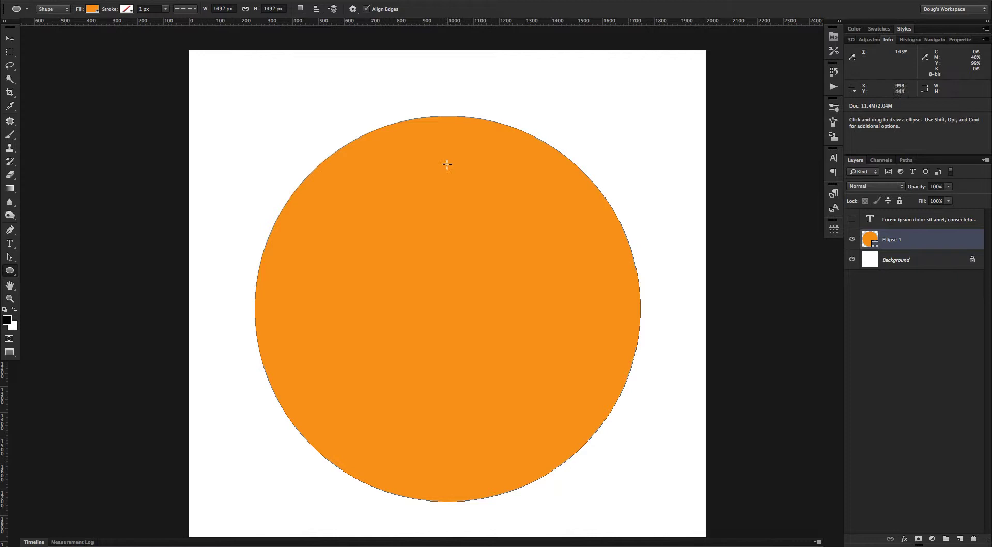
mouse_move(460, 122)
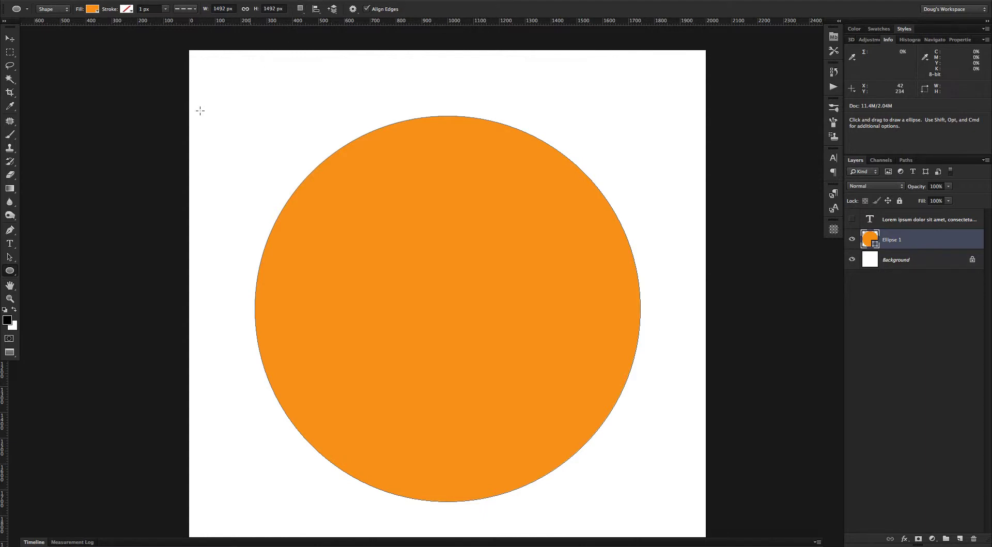
mouse_move(414, 187)
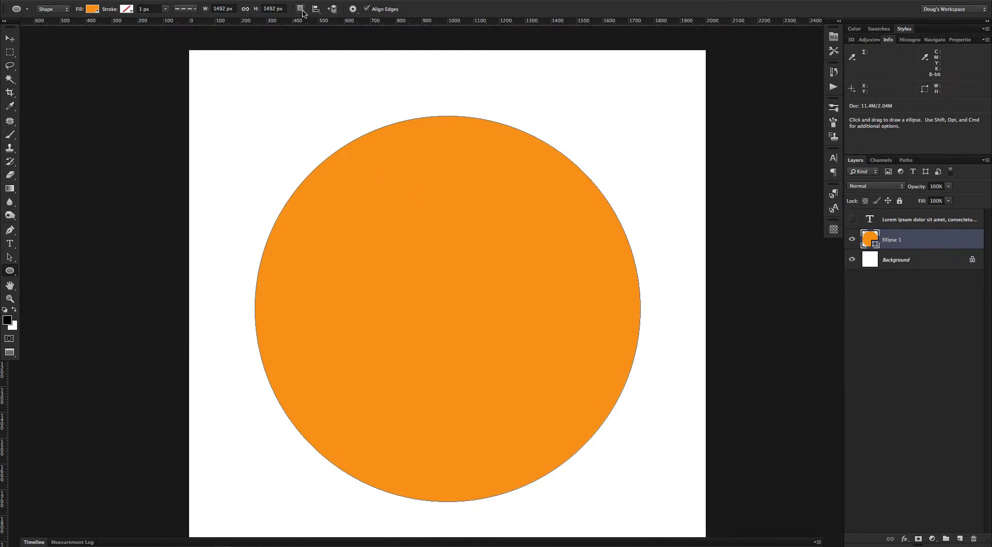
Step: Subtract a smaller ellipse from the orange circle, leaving a white hole through it
click(299, 9)
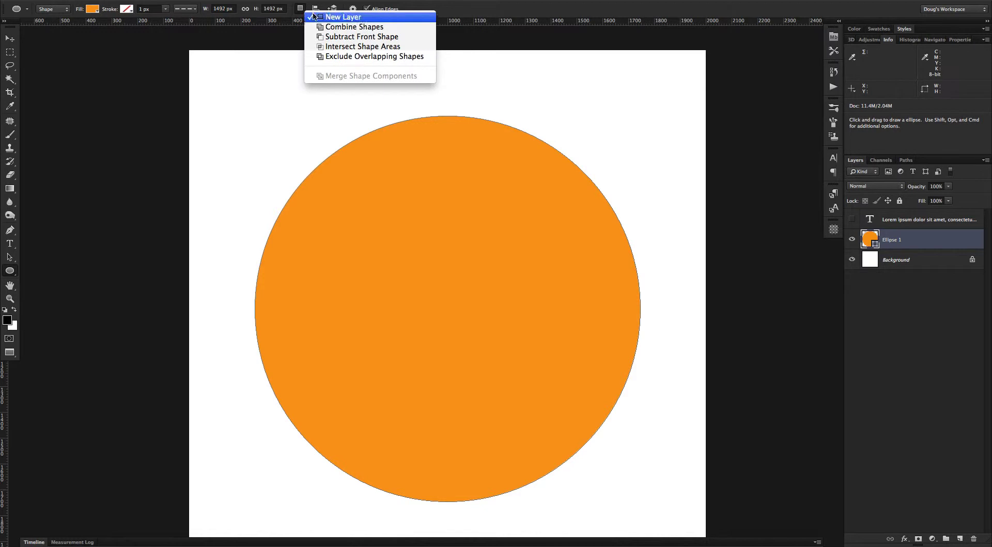
mouse_move(345, 37)
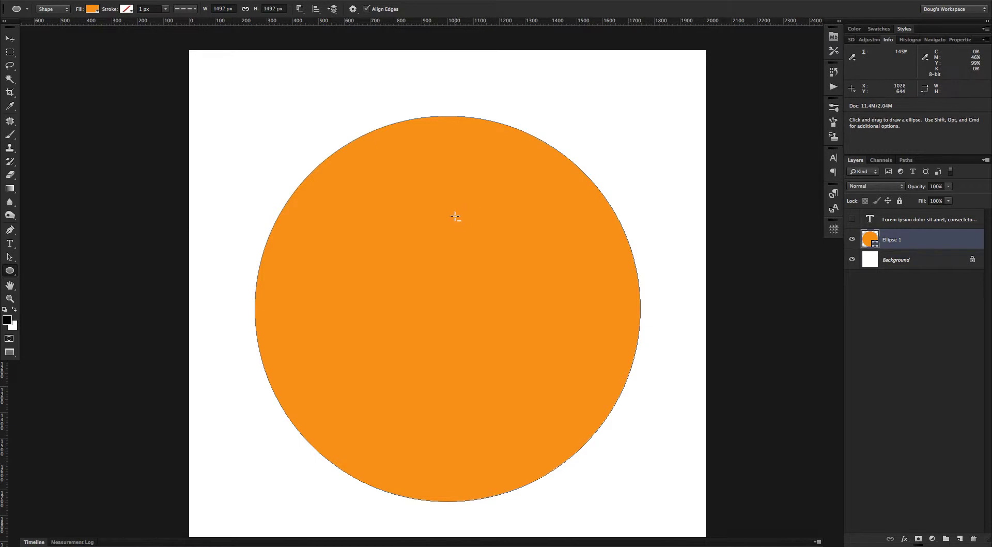
mouse_move(451, 231)
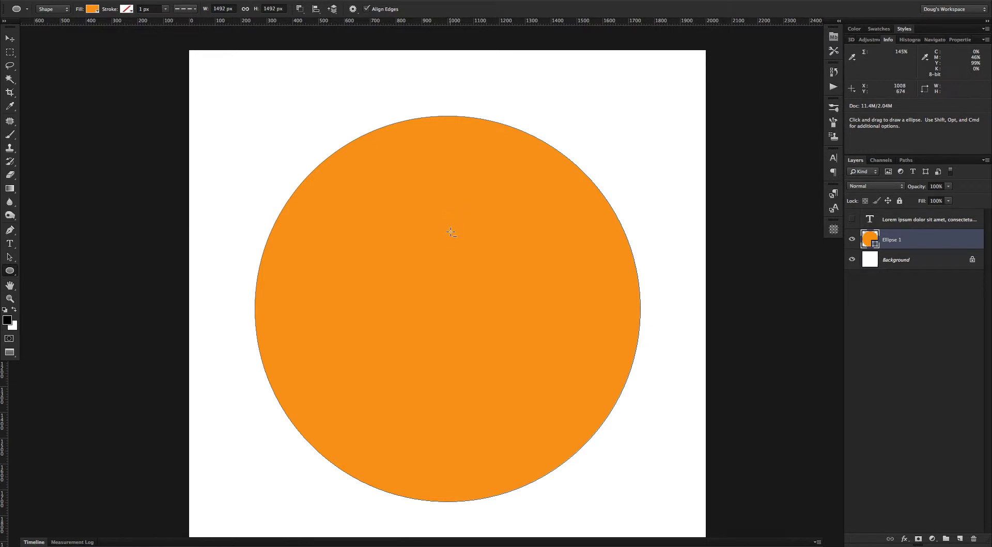
mouse_move(425, 249)
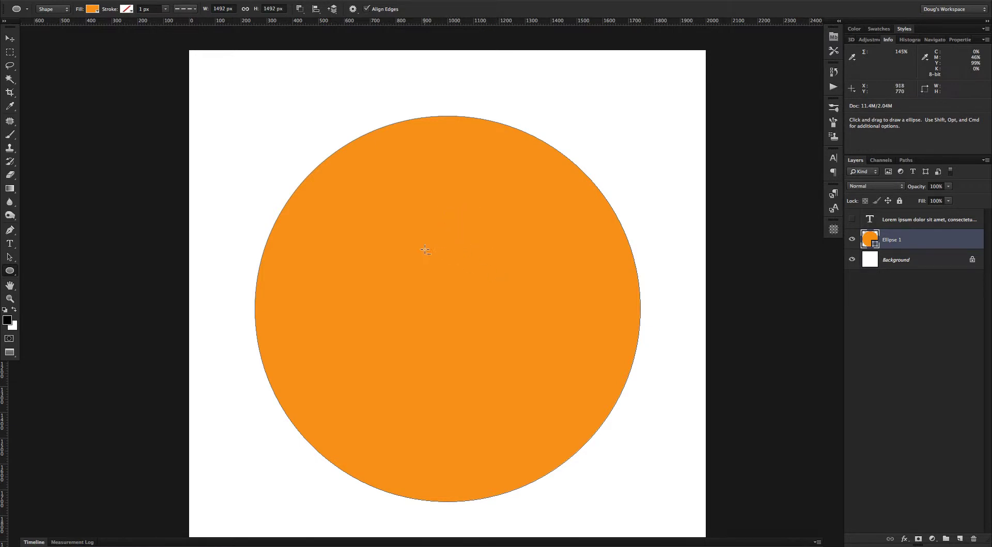
drag(424, 249, 569, 376)
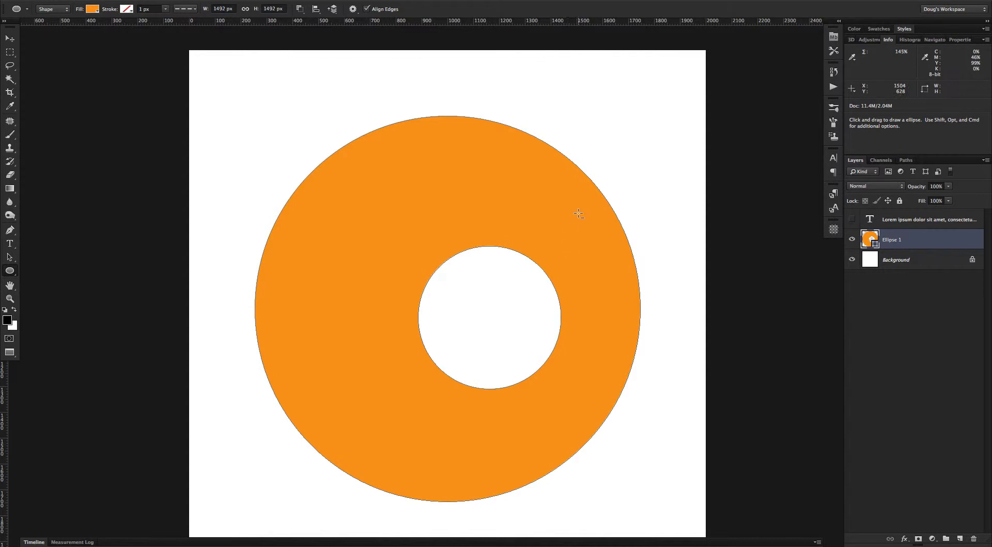
Step: Start a new empty type layer on the ring's ellipse outline with the Horizontal Type tool
click(11, 244)
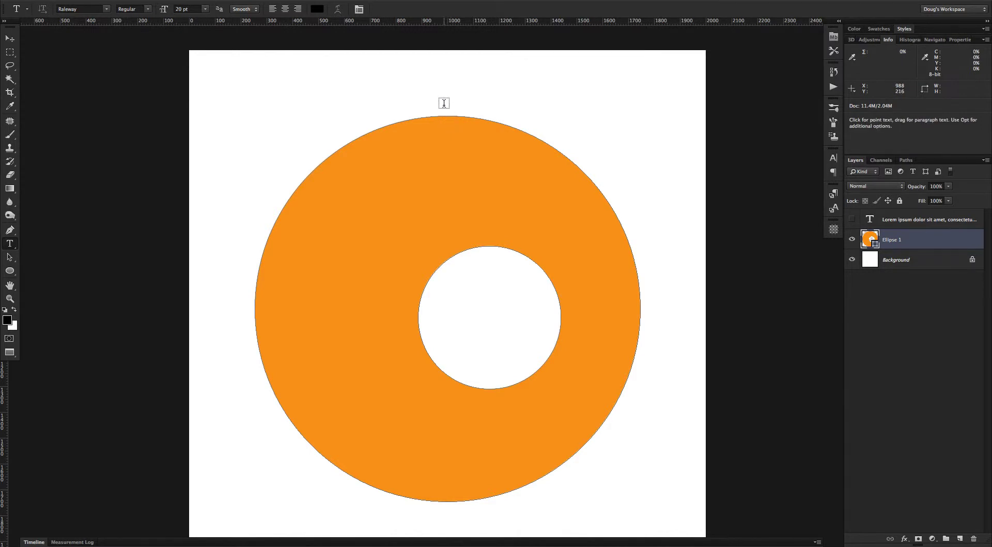
mouse_move(446, 88)
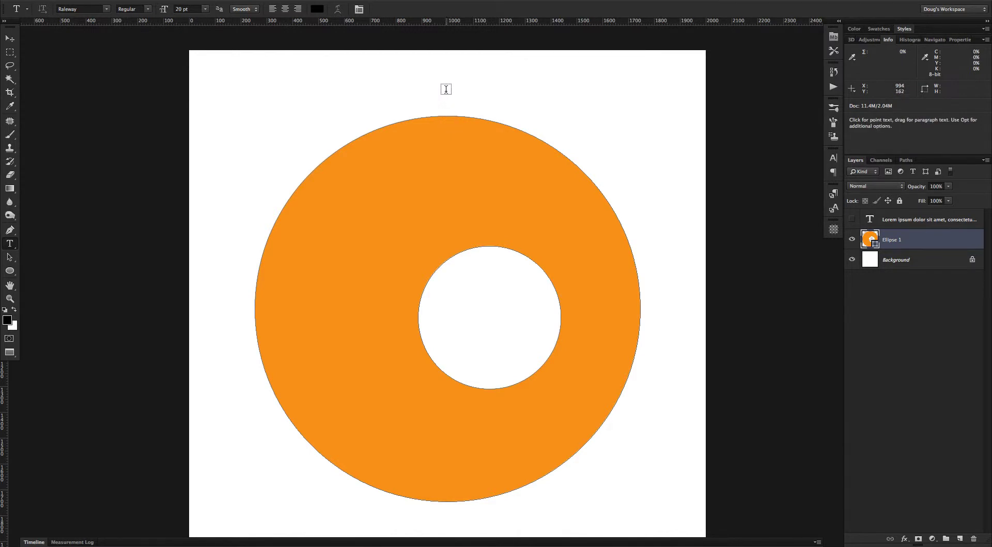
mouse_move(444, 109)
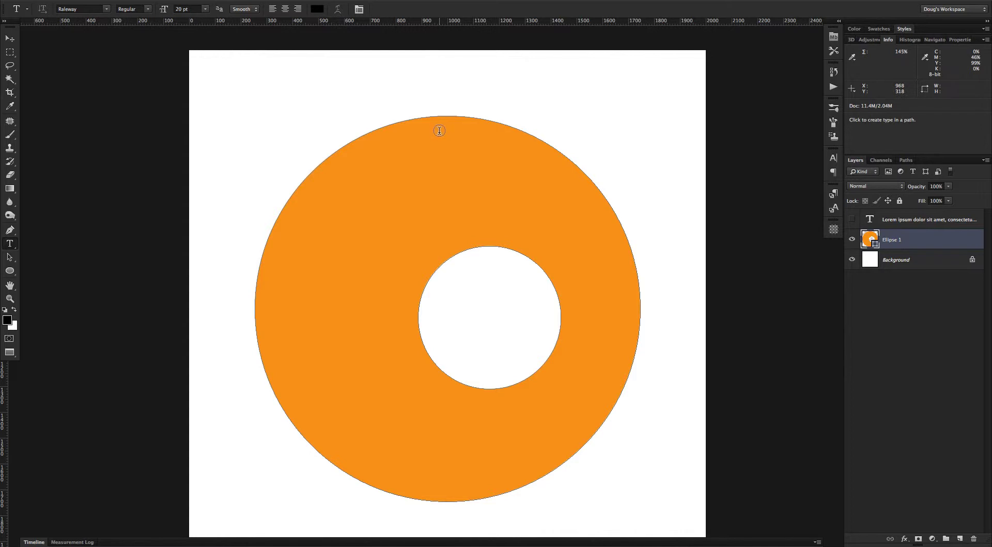
mouse_move(441, 131)
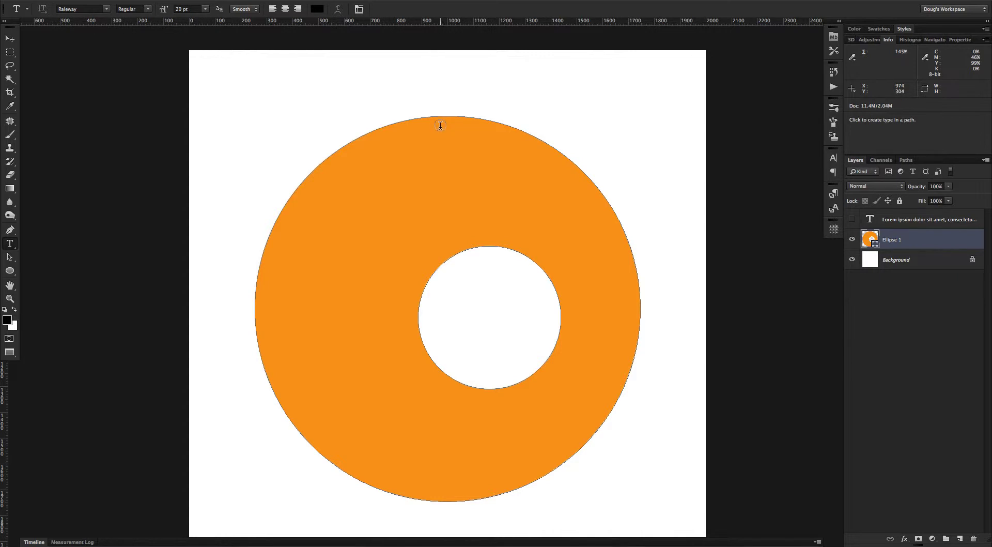
click(440, 125)
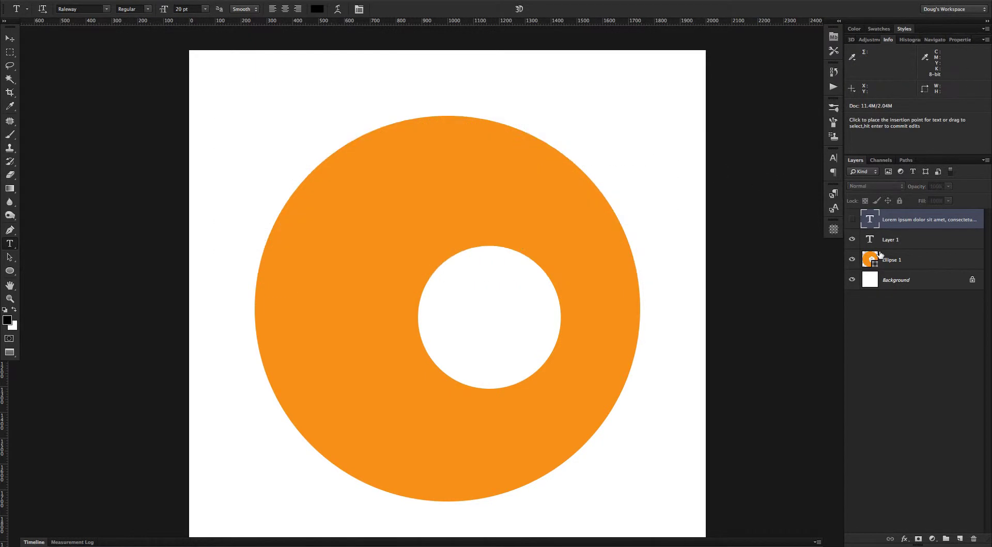
Step: Paste the Lorem ipsum paragraphs as area type flowing inside the ring's outline
click(898, 258)
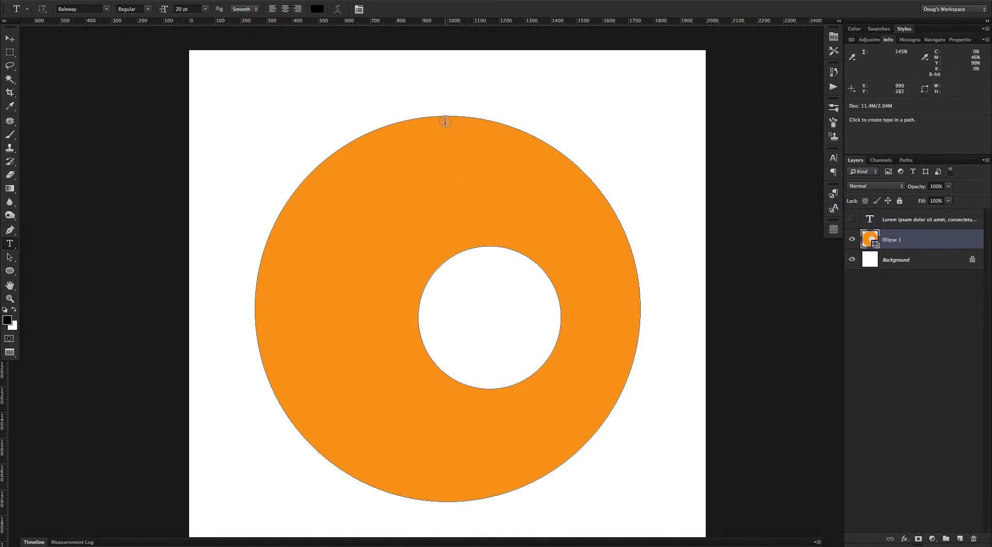
click(448, 120)
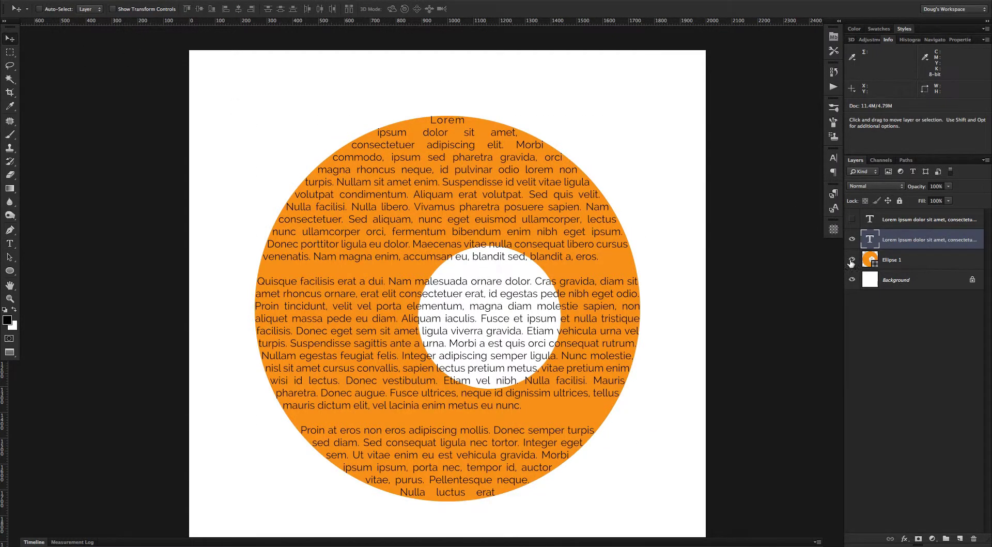
Step: Toggle the Ellipse 1 layer's visibility off and back on to check the text alone
click(852, 258)
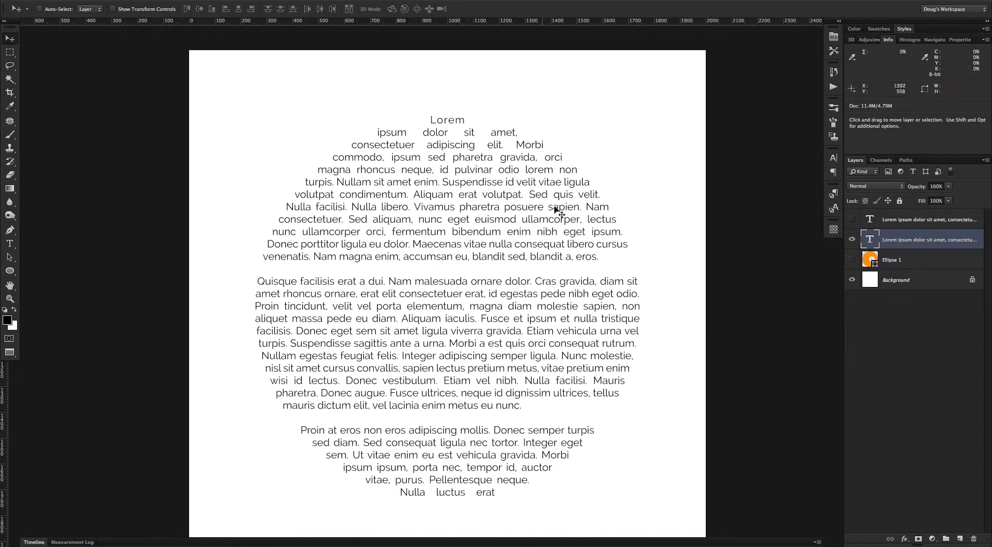
mouse_move(481, 271)
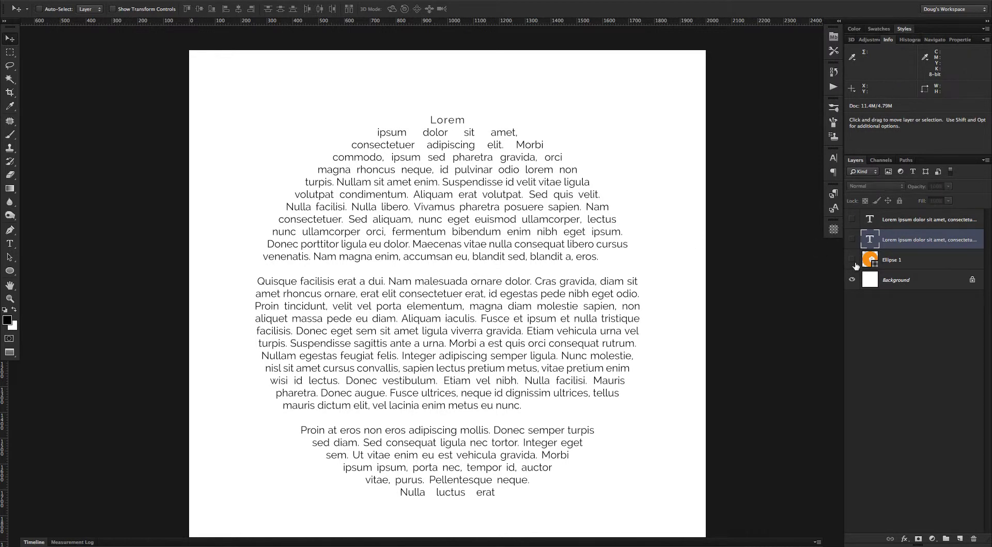
click(853, 260)
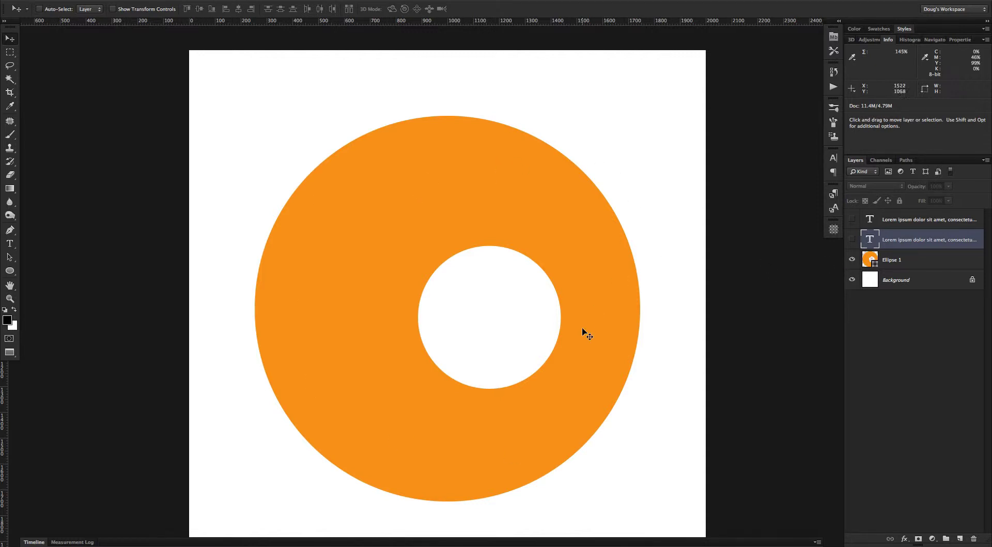
mouse_move(590, 283)
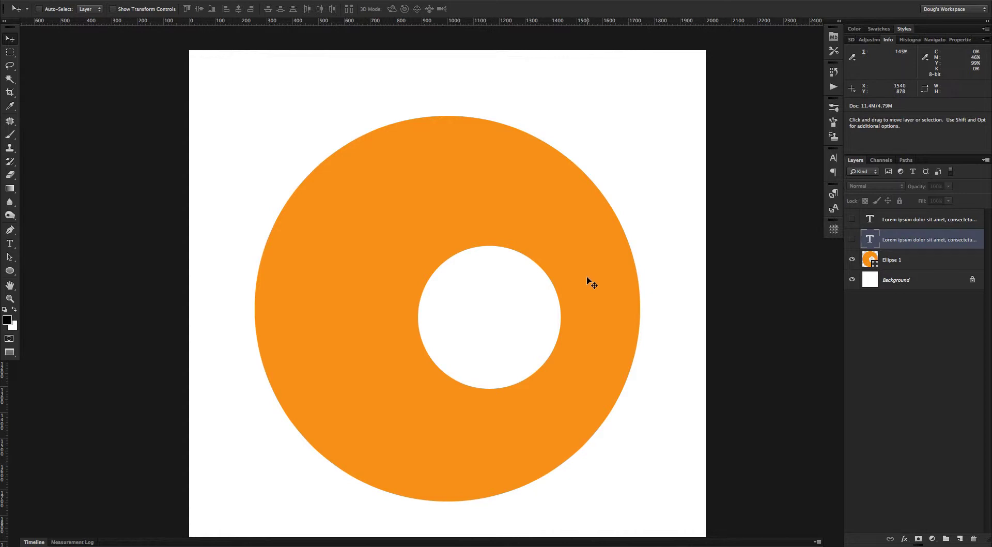
mouse_move(580, 295)
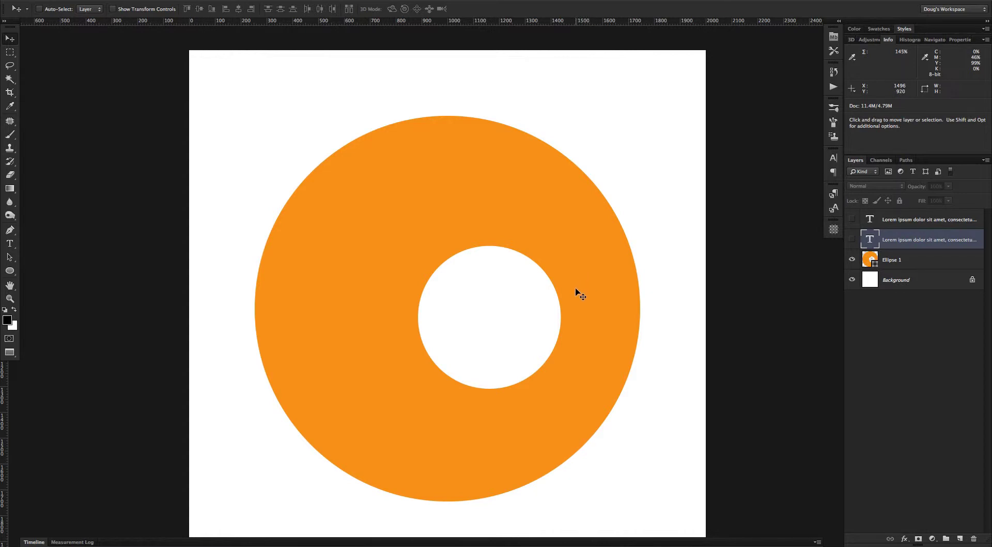
mouse_move(578, 292)
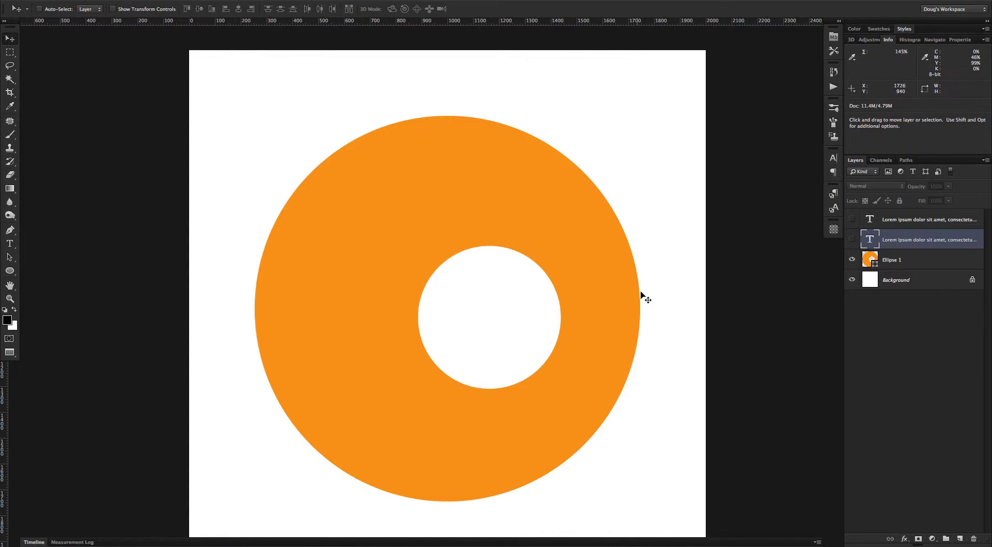
mouse_move(402, 364)
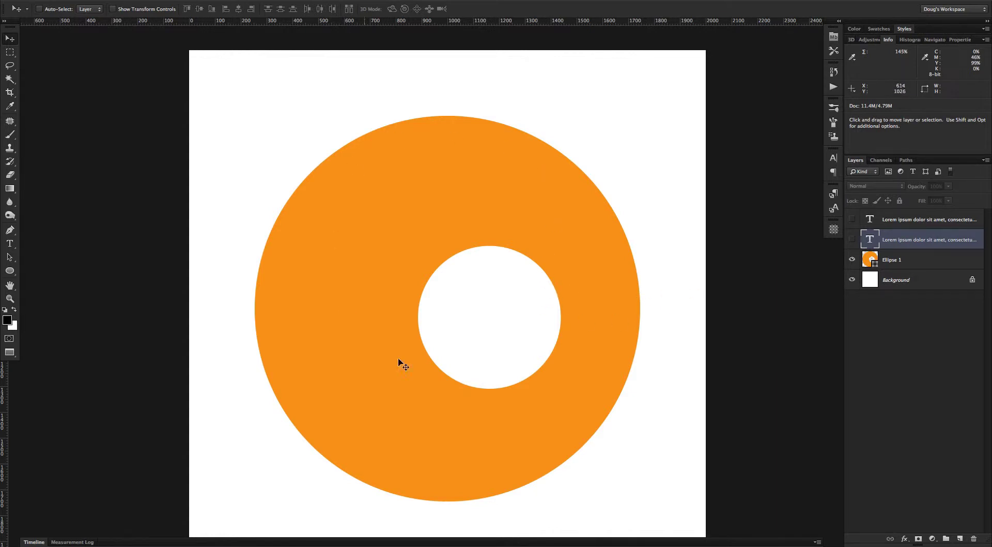
mouse_move(559, 282)
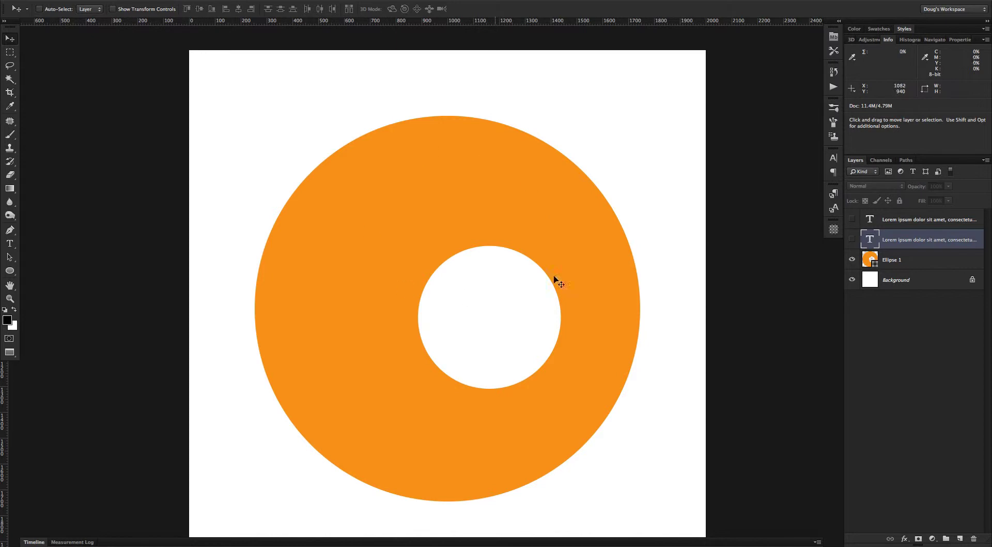
mouse_move(561, 298)
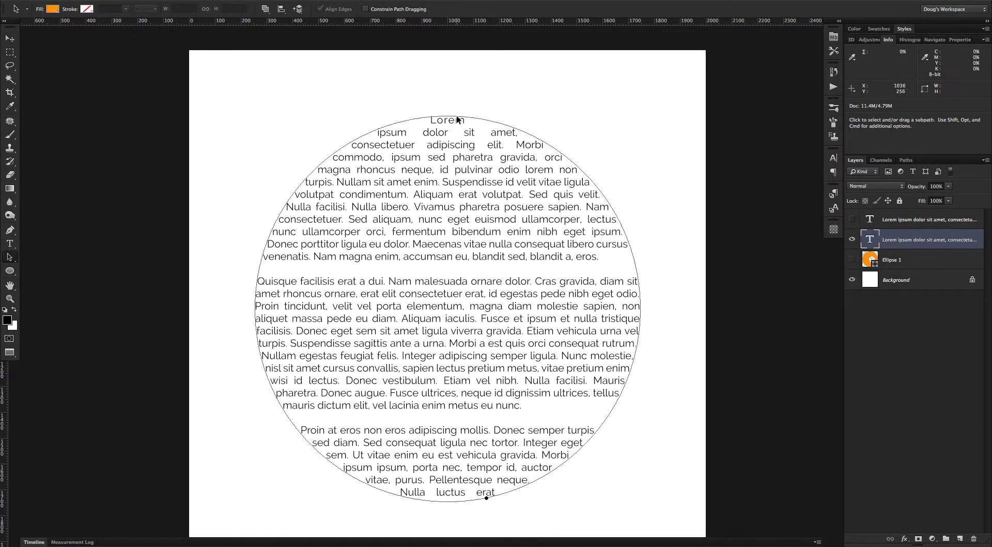
mouse_move(322, 202)
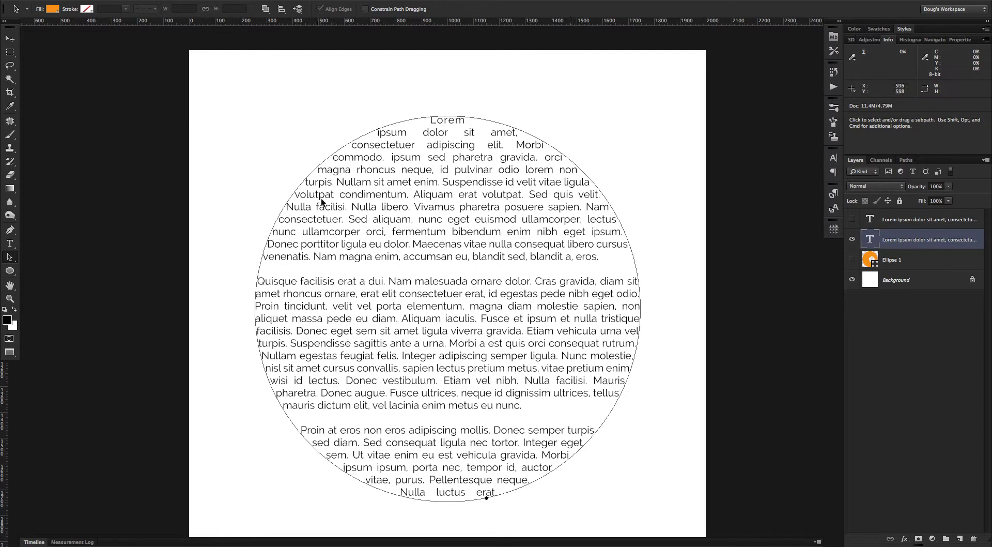
mouse_move(548, 179)
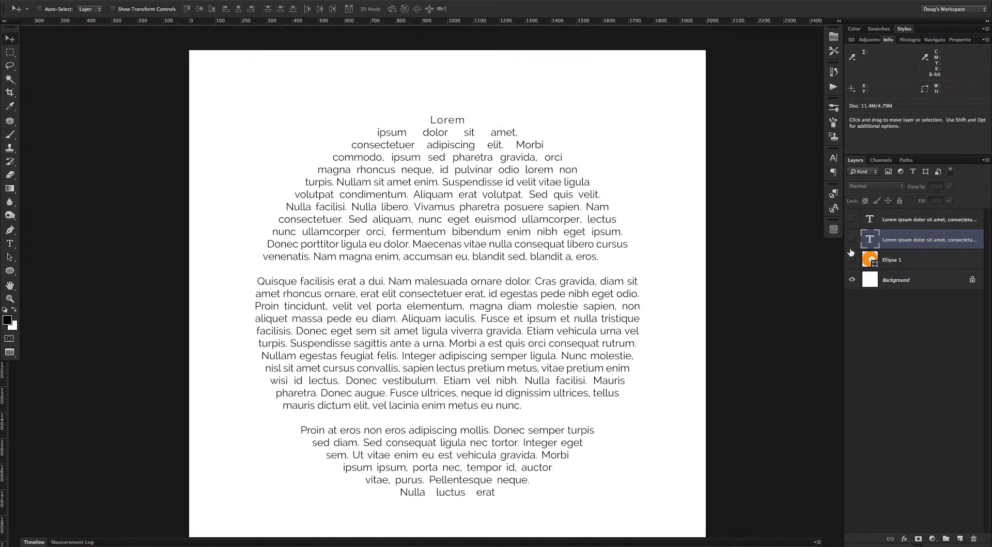
Step: Show Ellipse 1, select both ring circles and apply Merge Shape Components
click(852, 258)
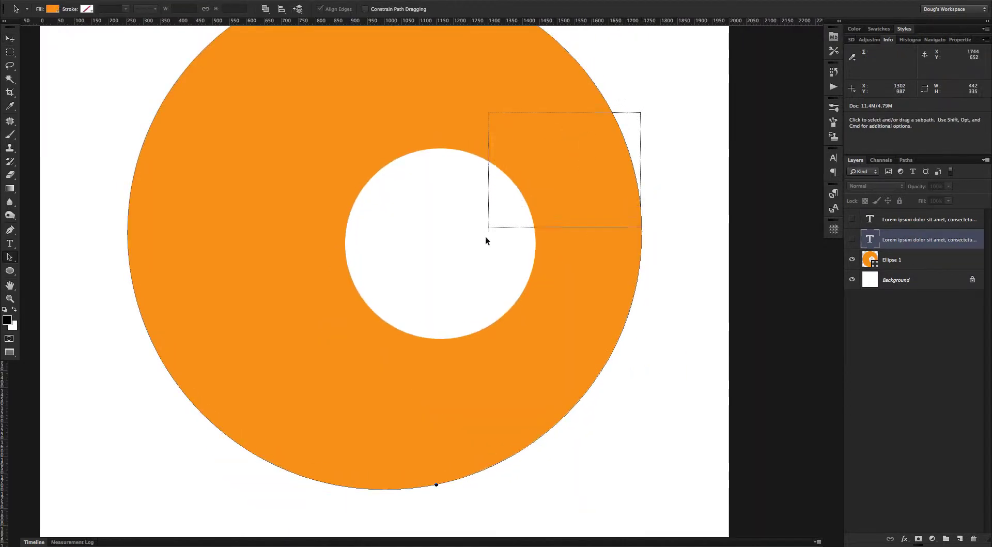
click(891, 259)
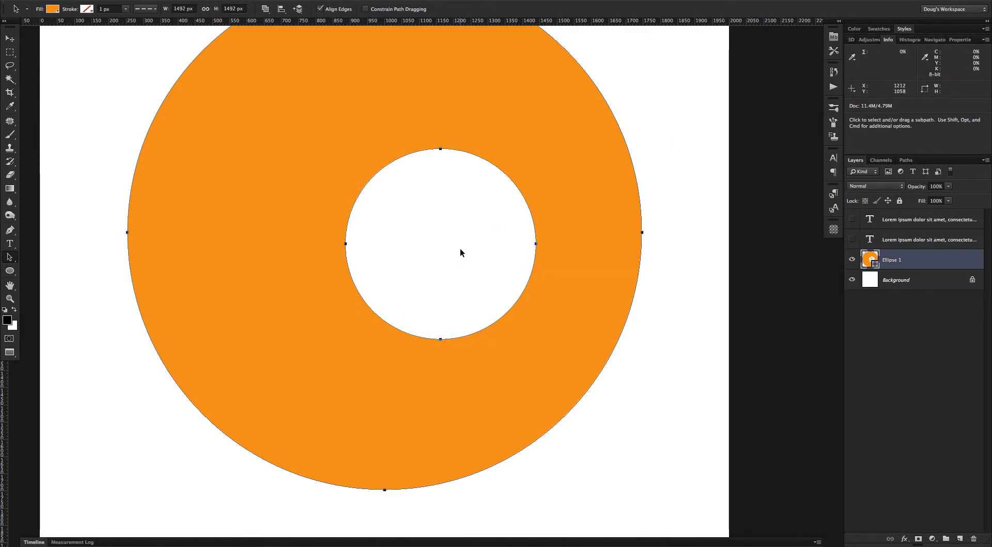
click(266, 10)
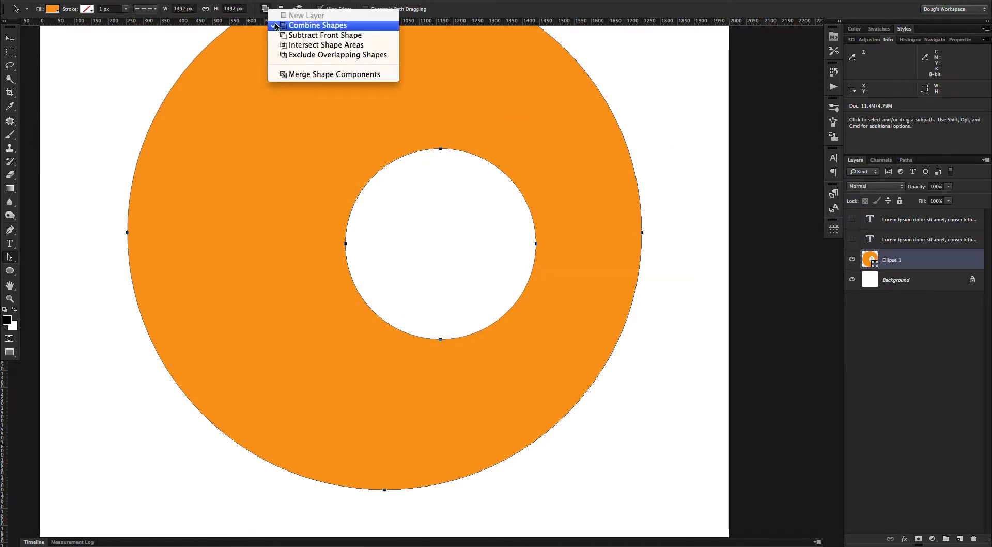
mouse_move(332, 74)
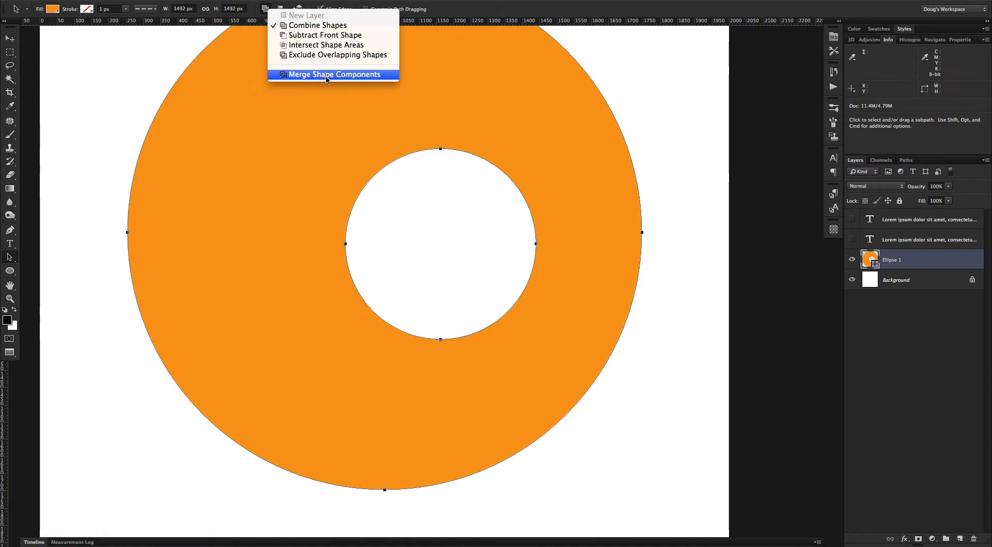
click(332, 75)
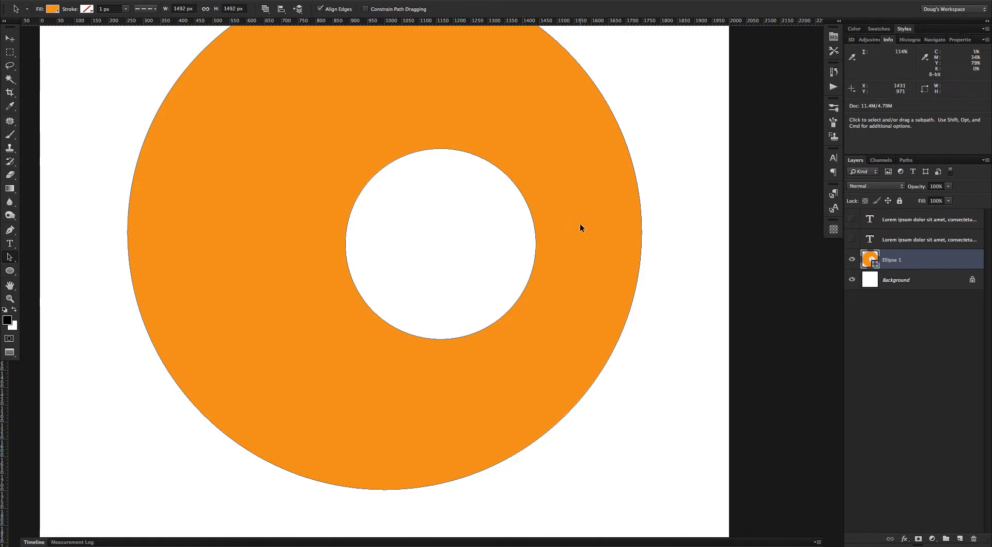
mouse_move(689, 208)
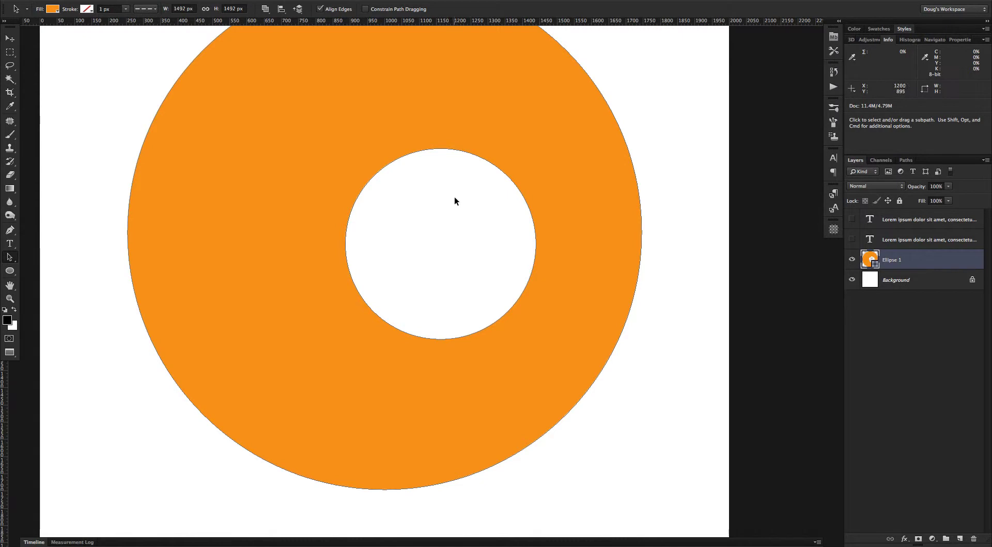
mouse_move(683, 204)
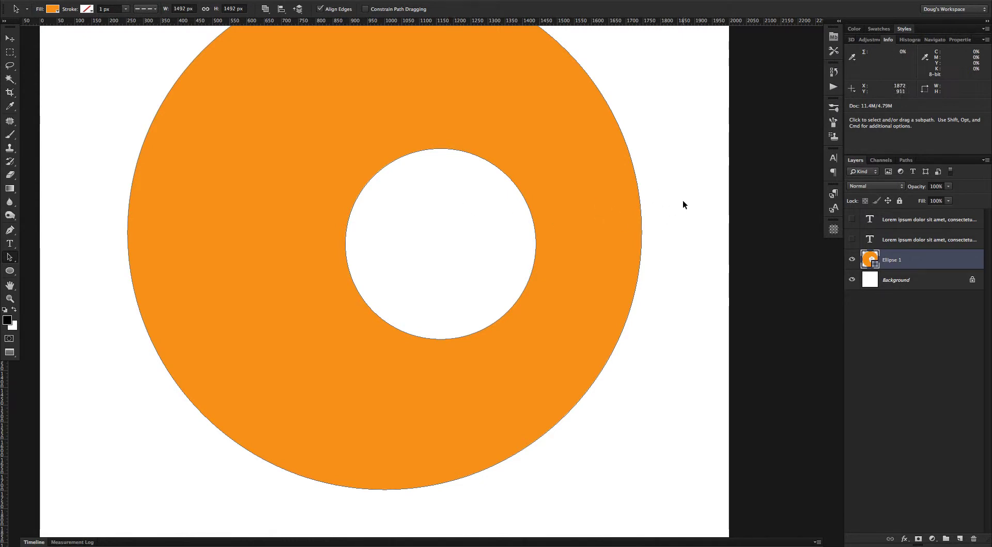
mouse_move(125, 10)
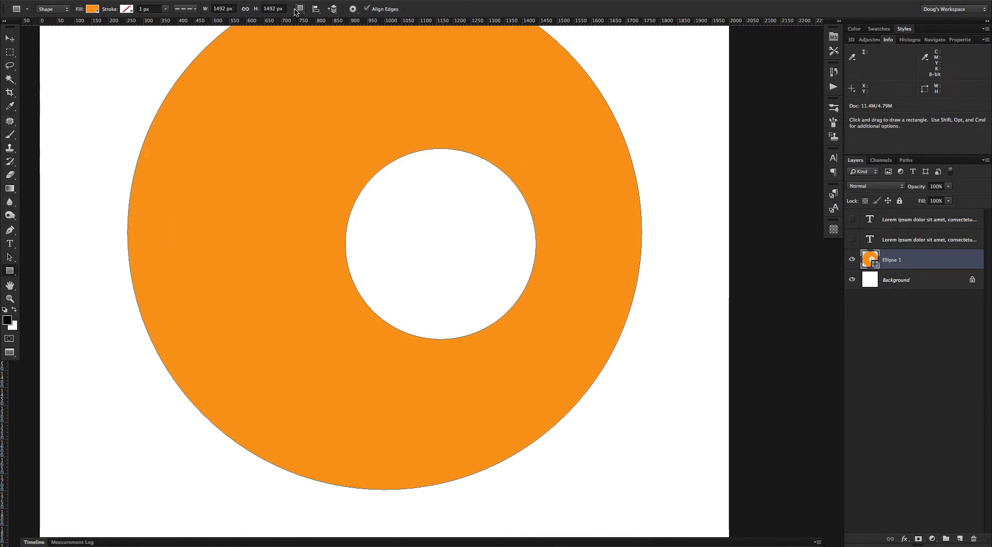
Step: Subtract a thin rectangle across the ring's right side, from the hole to the outer edge
click(298, 9)
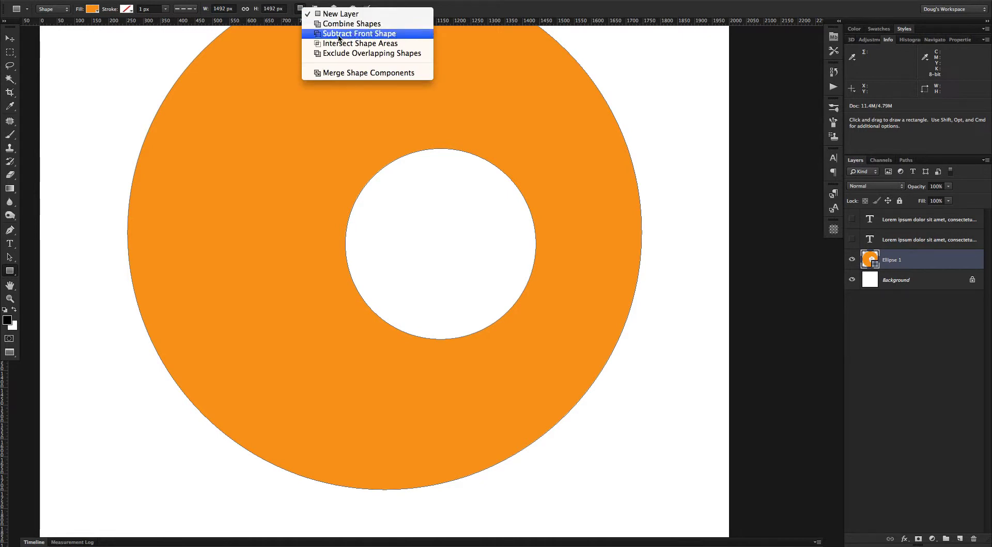
click(359, 34)
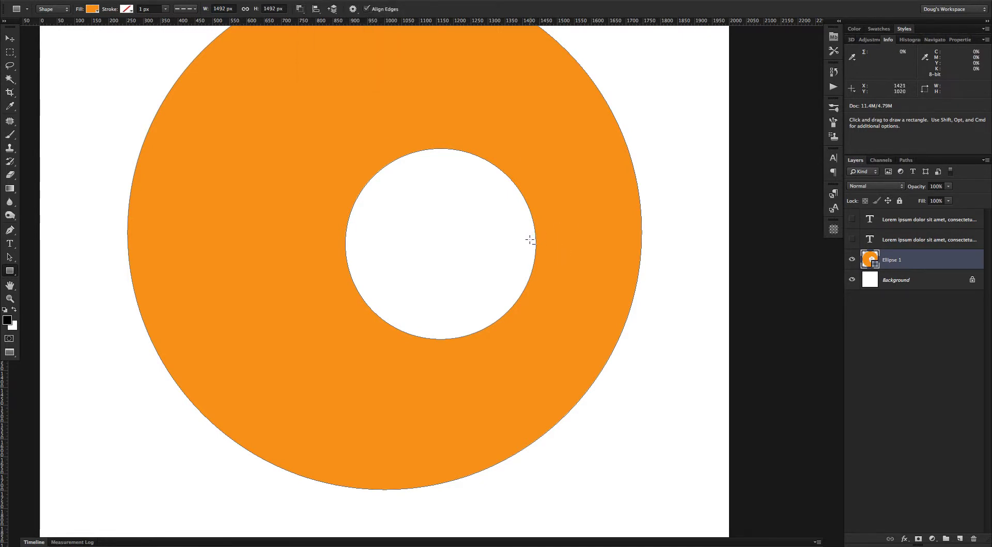
drag(525, 246, 661, 252)
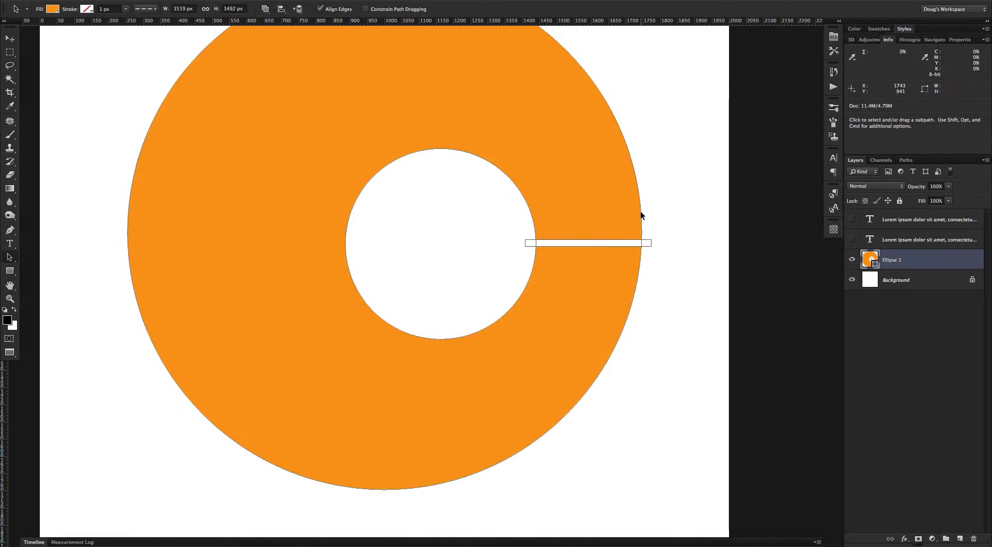
mouse_move(518, 201)
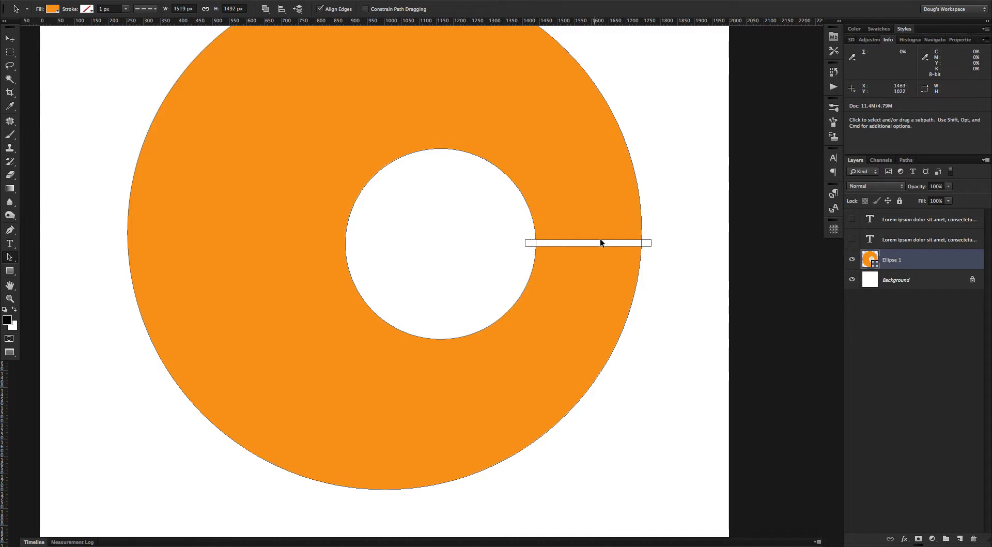
mouse_move(536, 255)
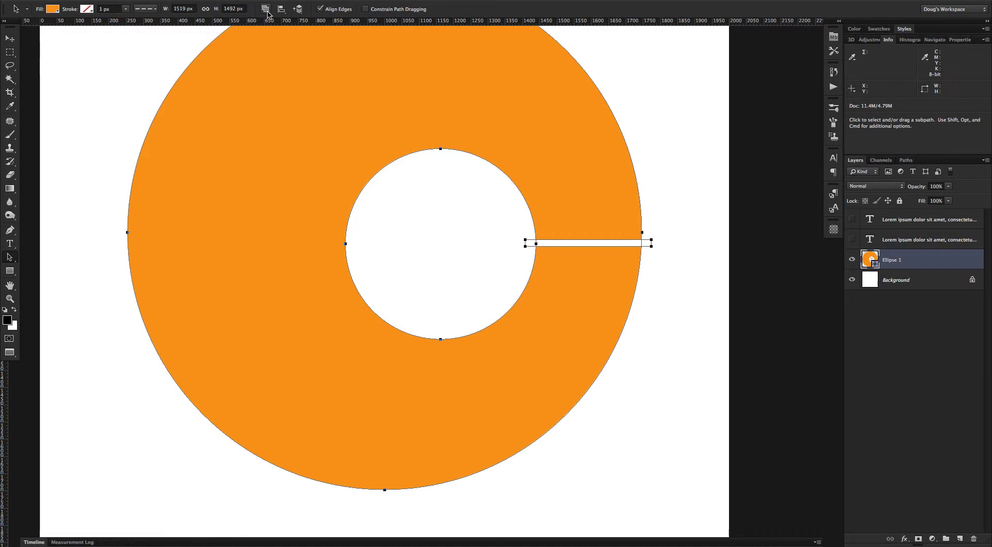
Step: Apply Merge Shape Components so the slit becomes a permanent gap in the ring outline
click(267, 9)
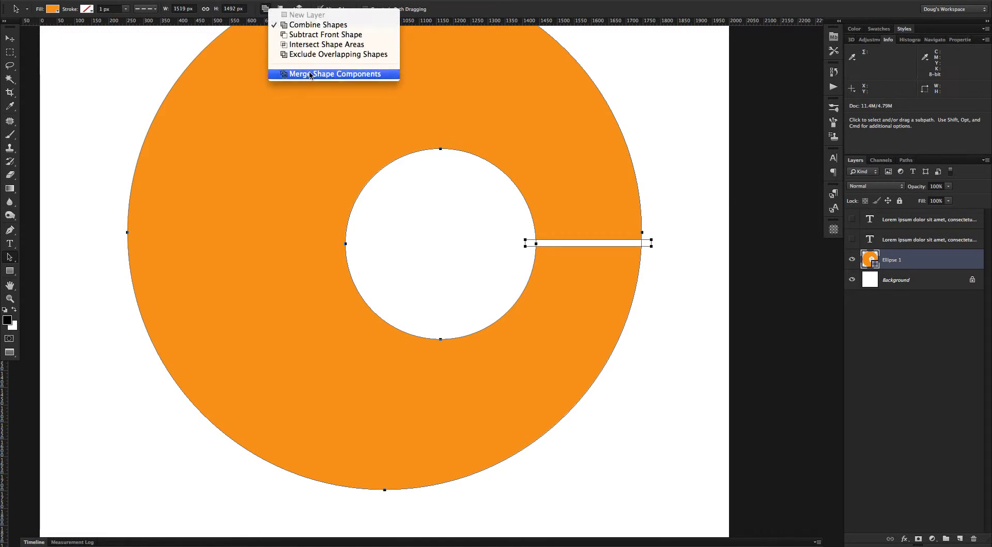
click(333, 74)
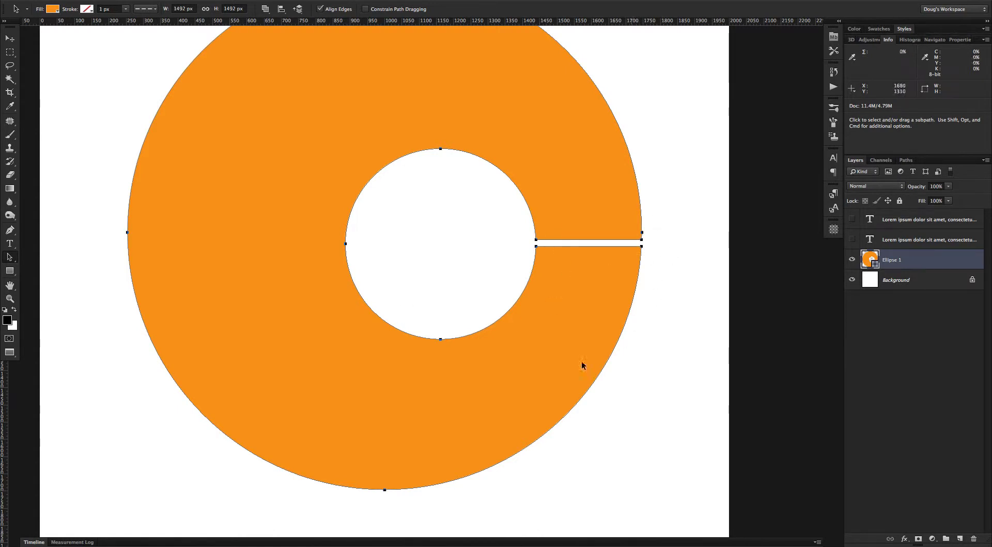
mouse_move(638, 229)
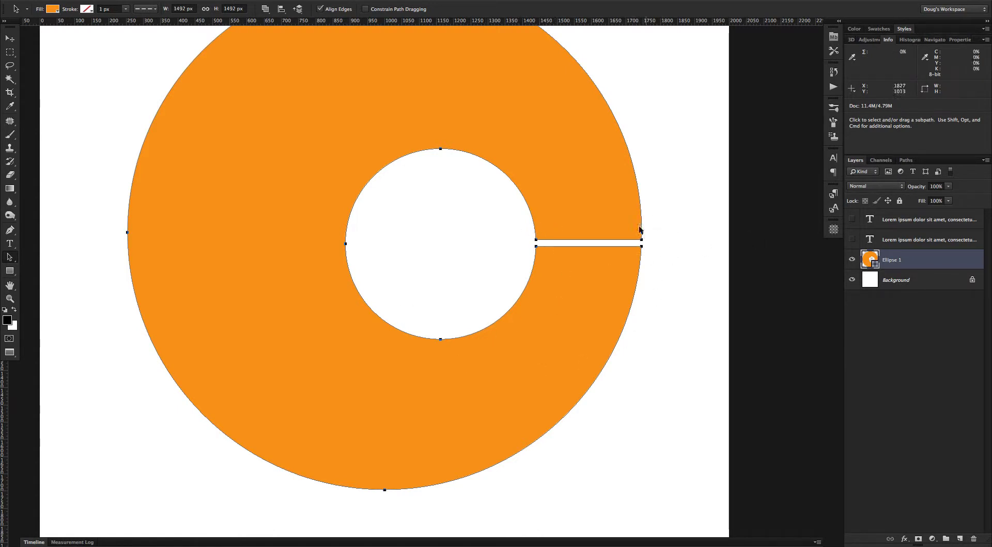
mouse_move(905, 252)
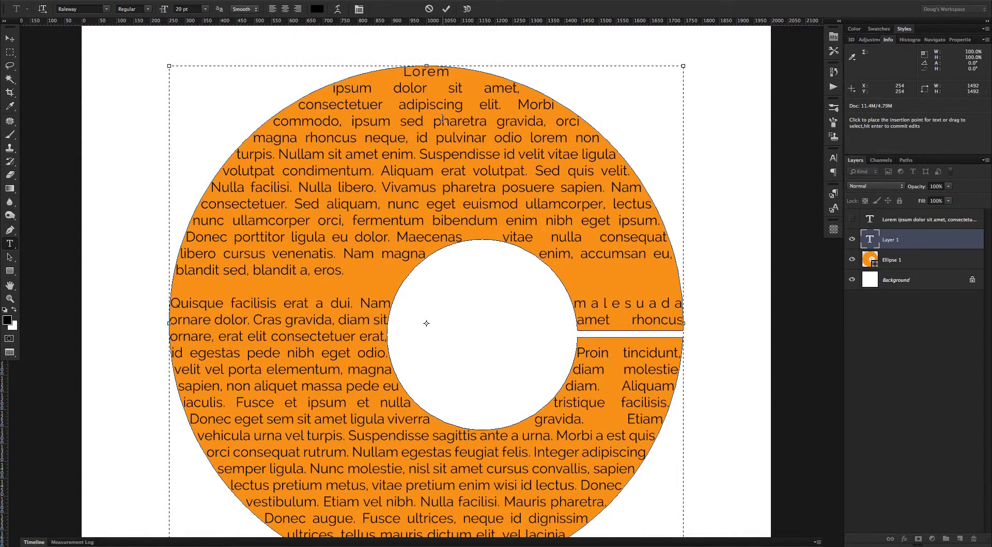
Step: Commit the pasted Lorem ipsum inside the slit ring and hide the Ellipse 1 fill
click(9, 38)
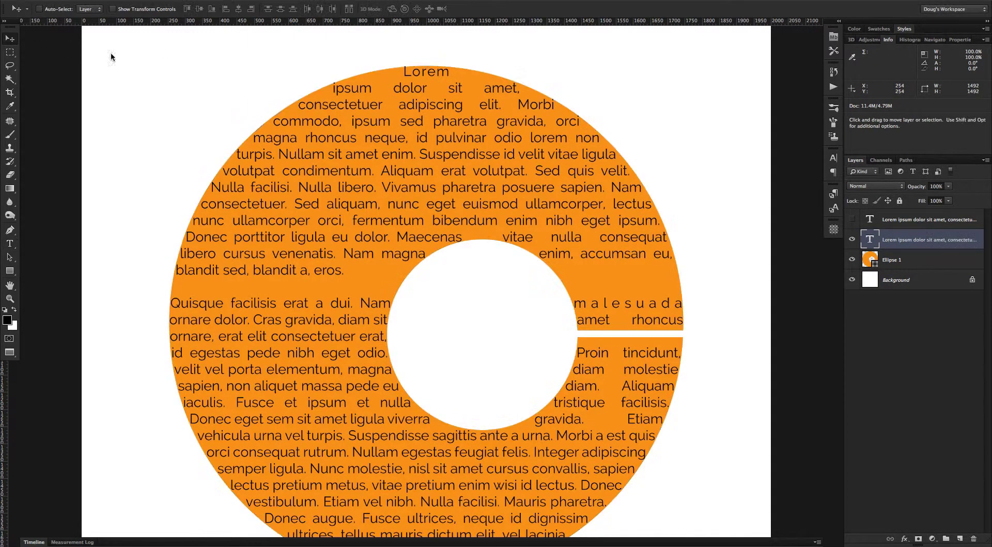
click(852, 259)
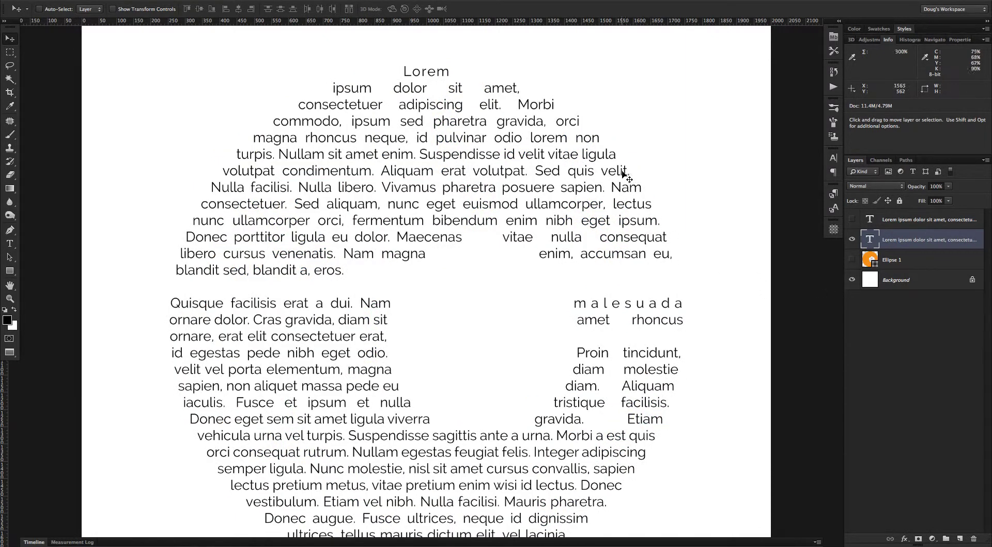
click(10, 257)
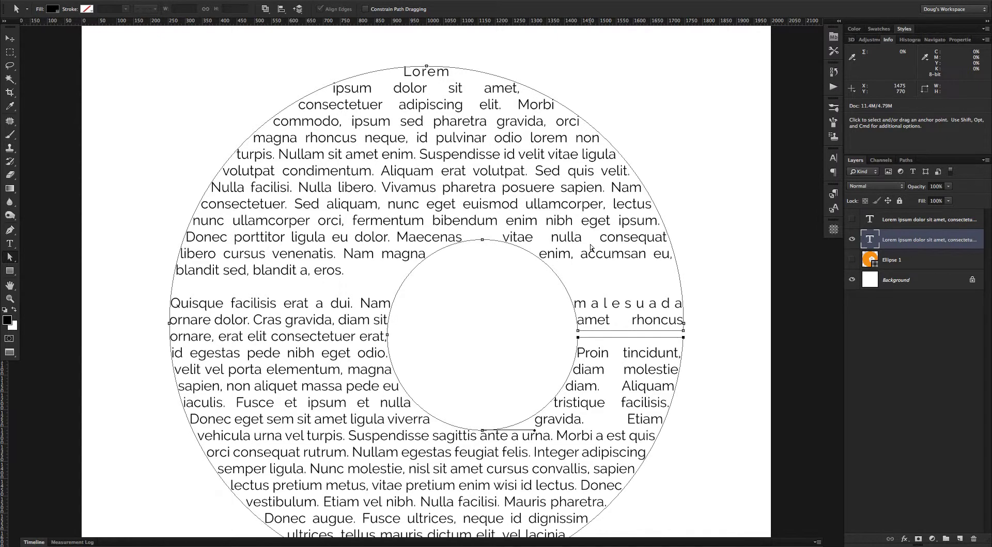
mouse_move(617, 309)
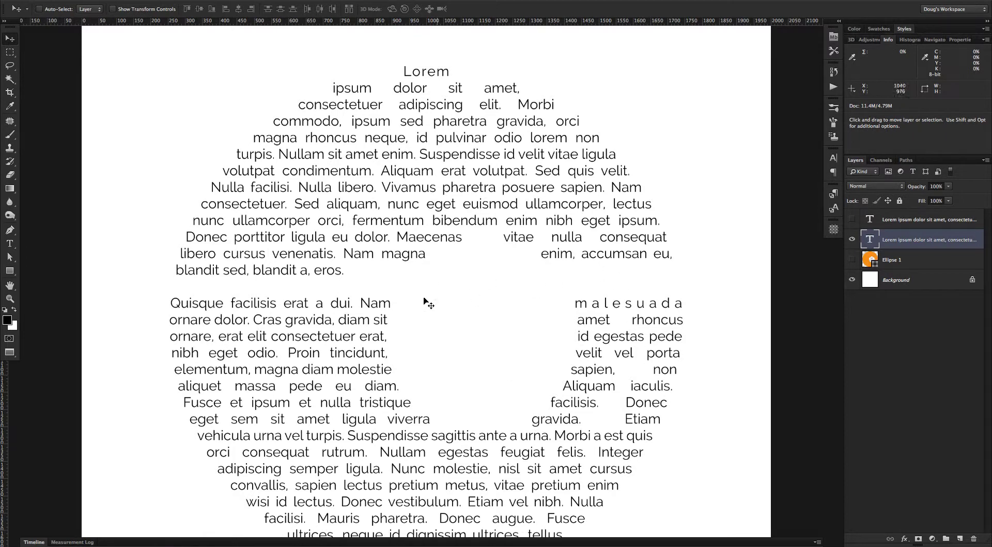
Step: Return to the Type tool after adjusting the text ring path's anchor points
click(10, 244)
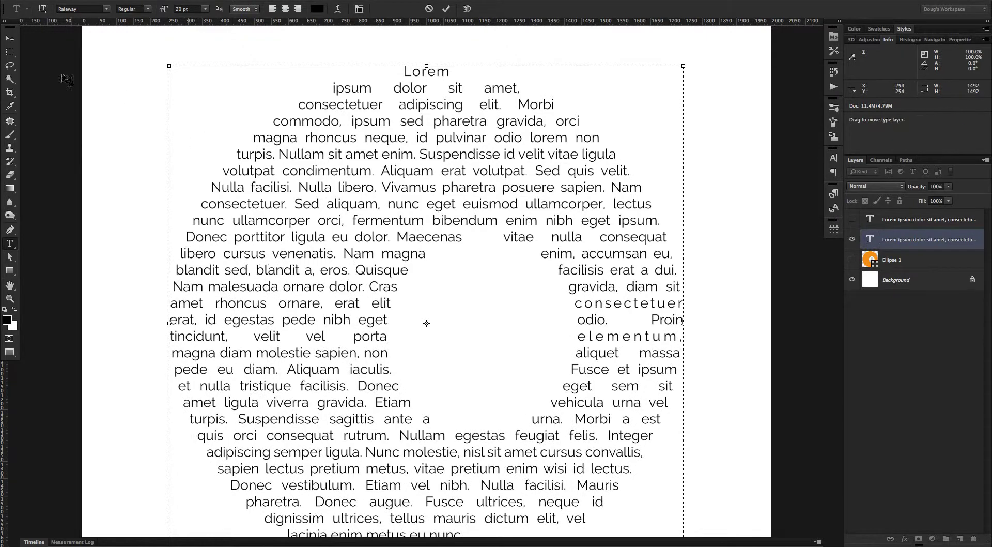
Step: Commit deleting the blank line before 'Quisque' and finish inspecting the text path
click(11, 37)
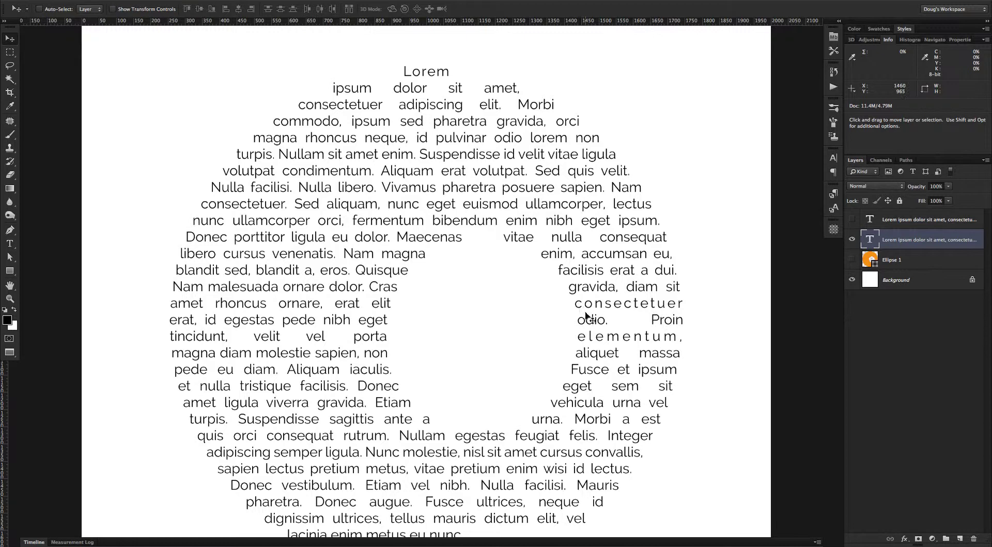
mouse_move(598, 305)
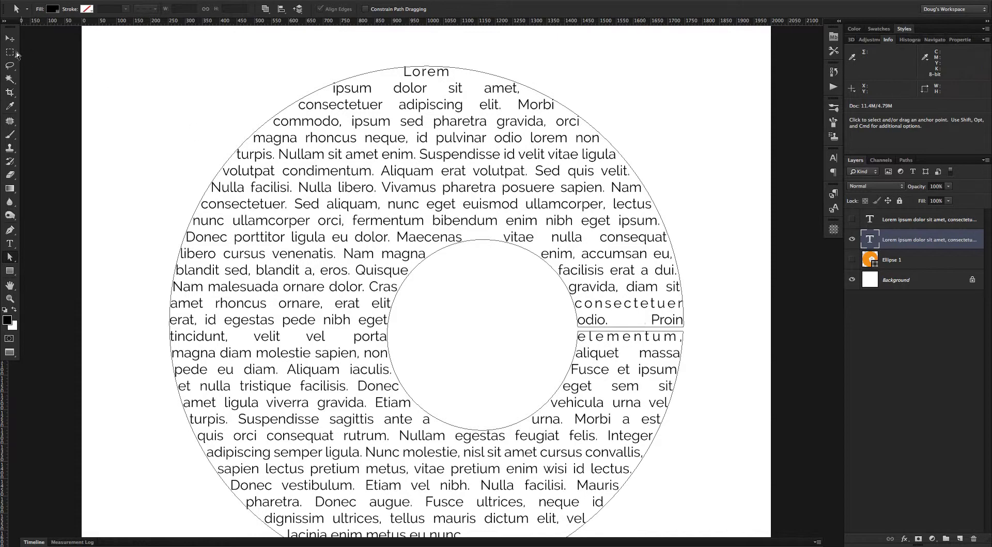
click(10, 38)
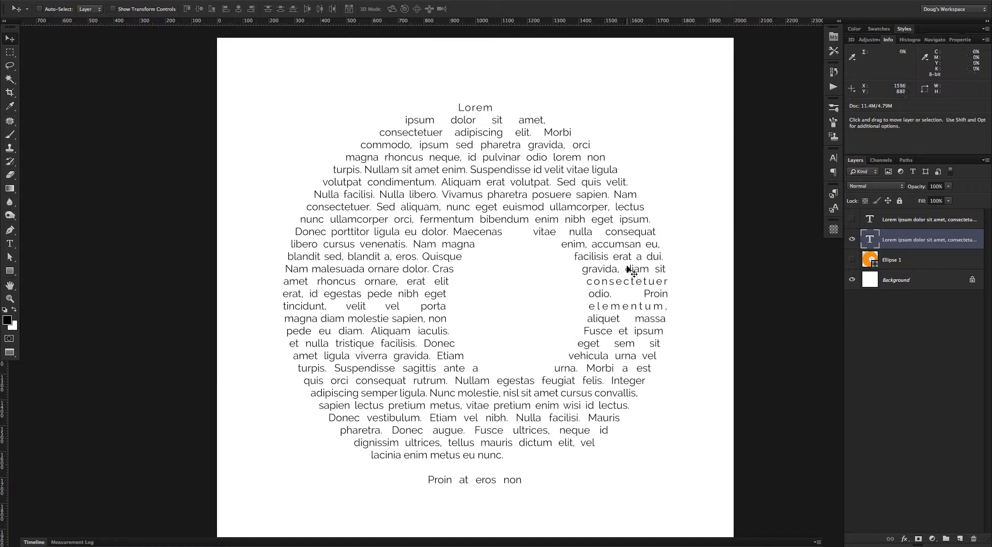
mouse_move(623, 274)
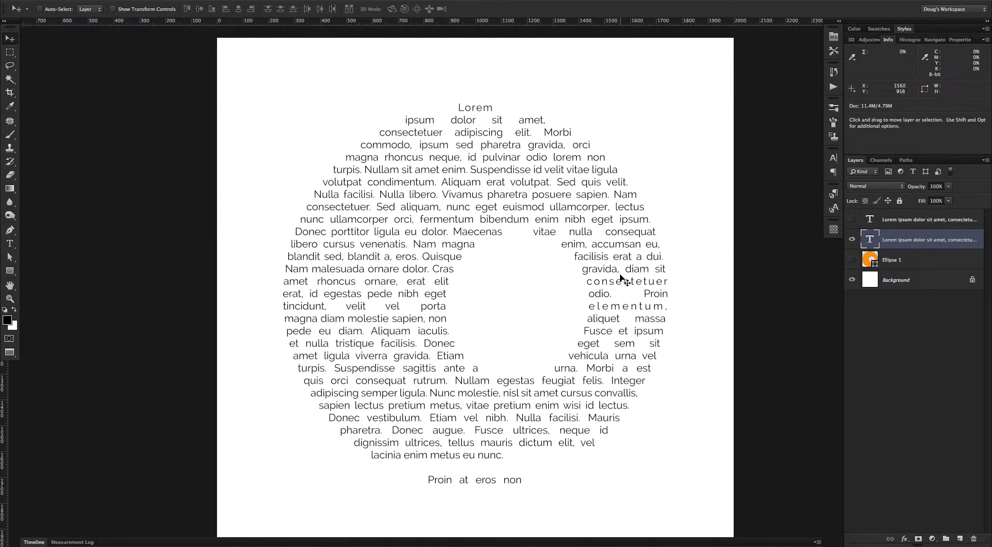
mouse_move(614, 277)
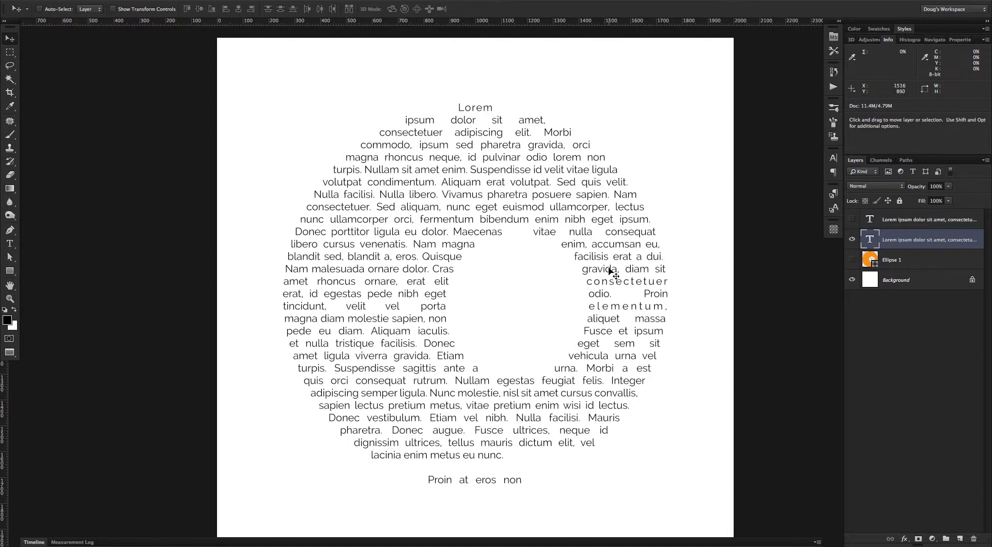